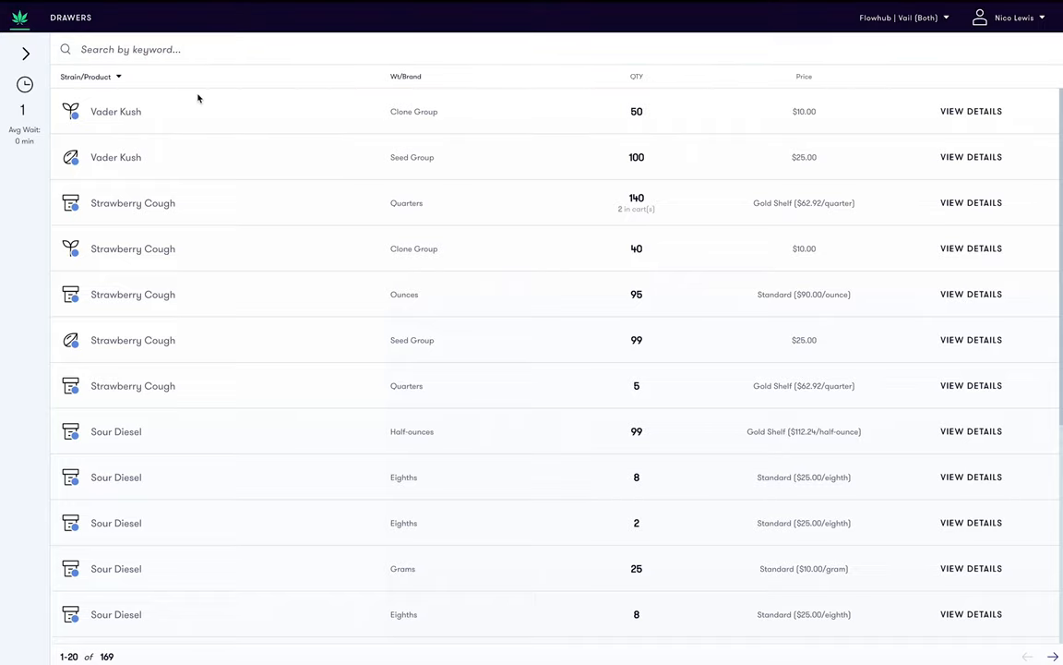
mouse_move(225, 27)
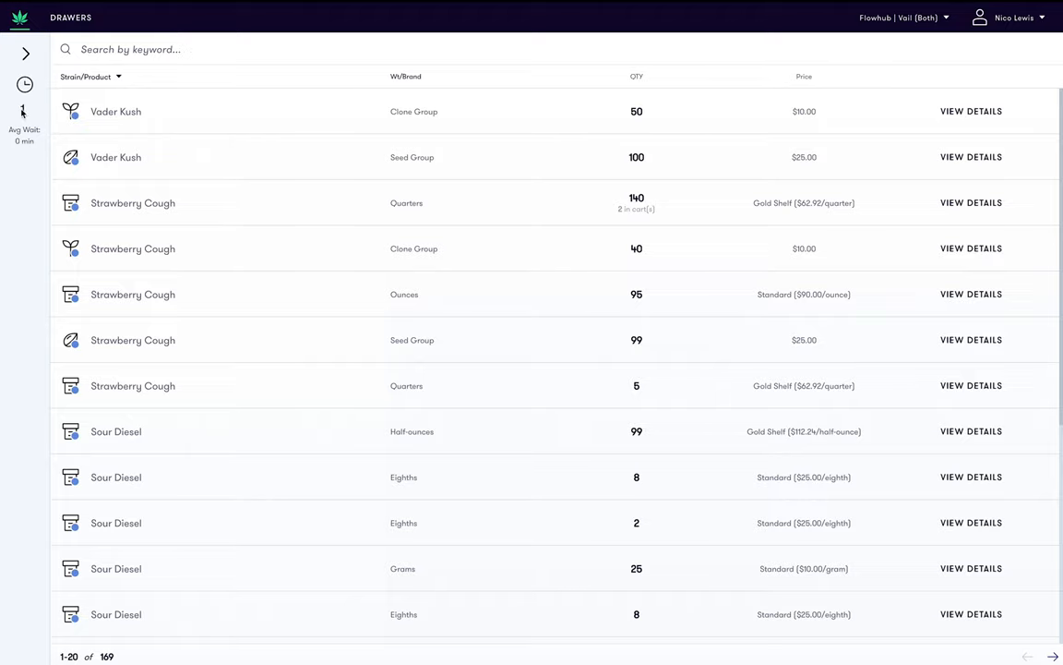
Step: Open the queued customer's profile, review their Past Purchases, and return to Inventory
click(25, 52)
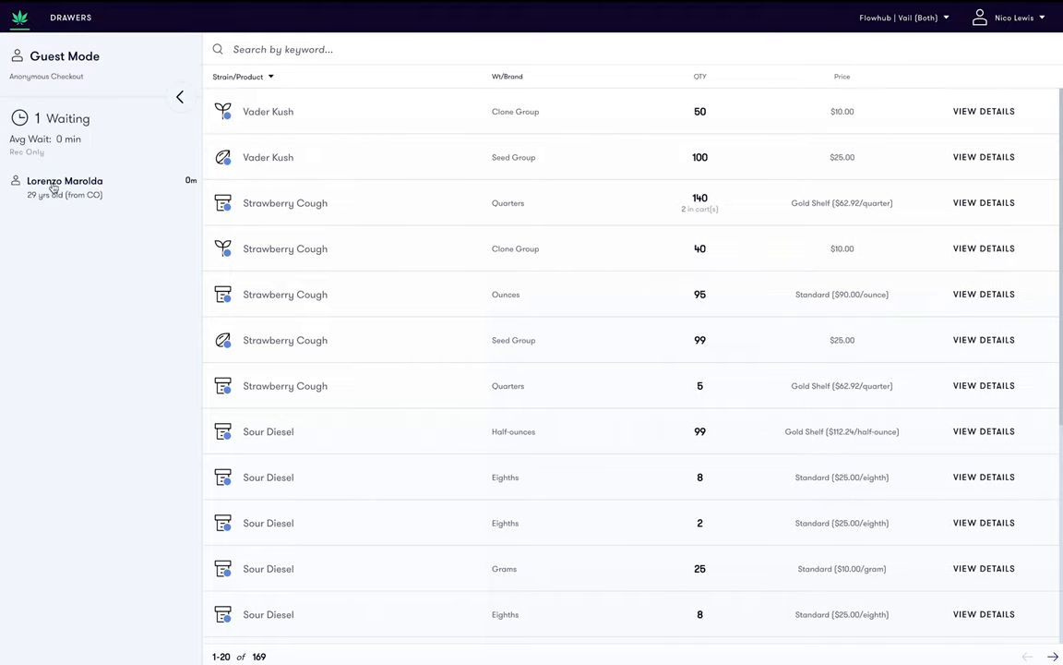
click(65, 181)
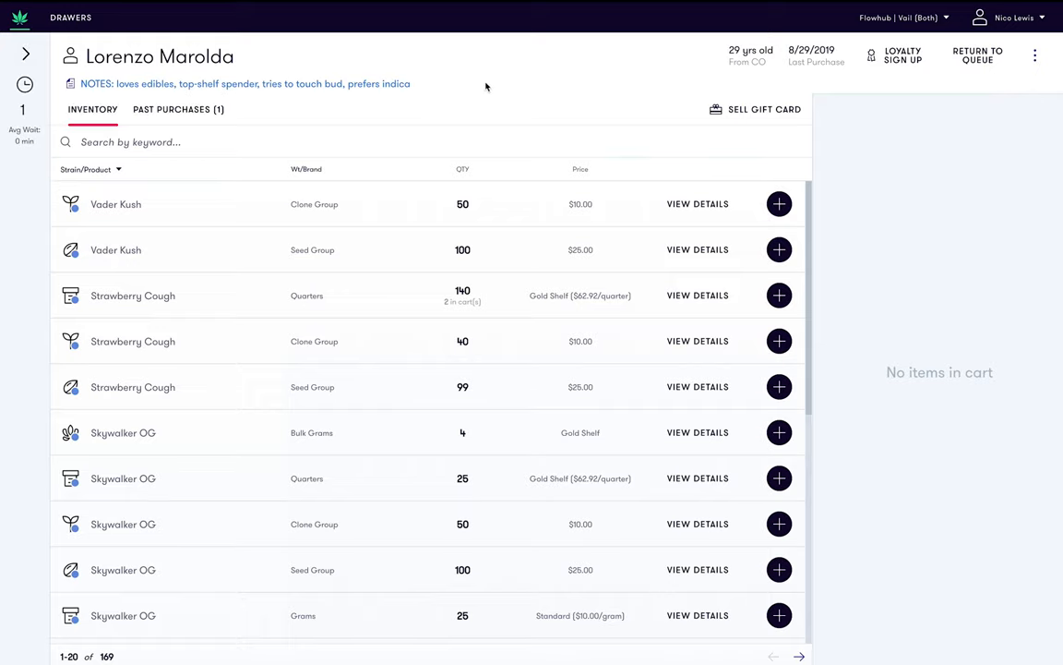
click(178, 109)
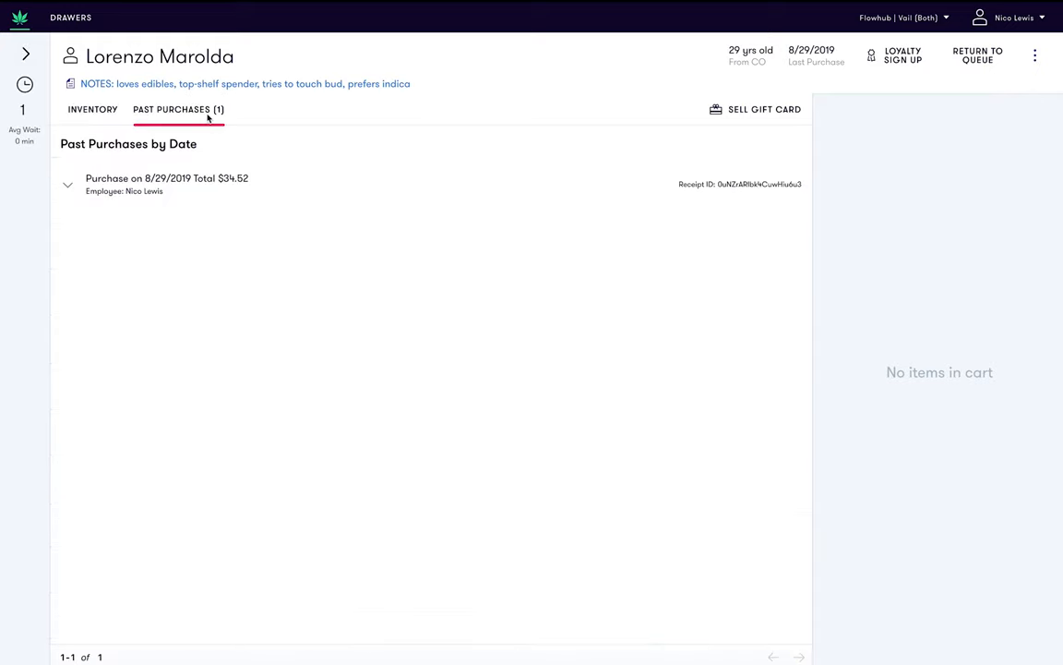
mouse_move(93, 113)
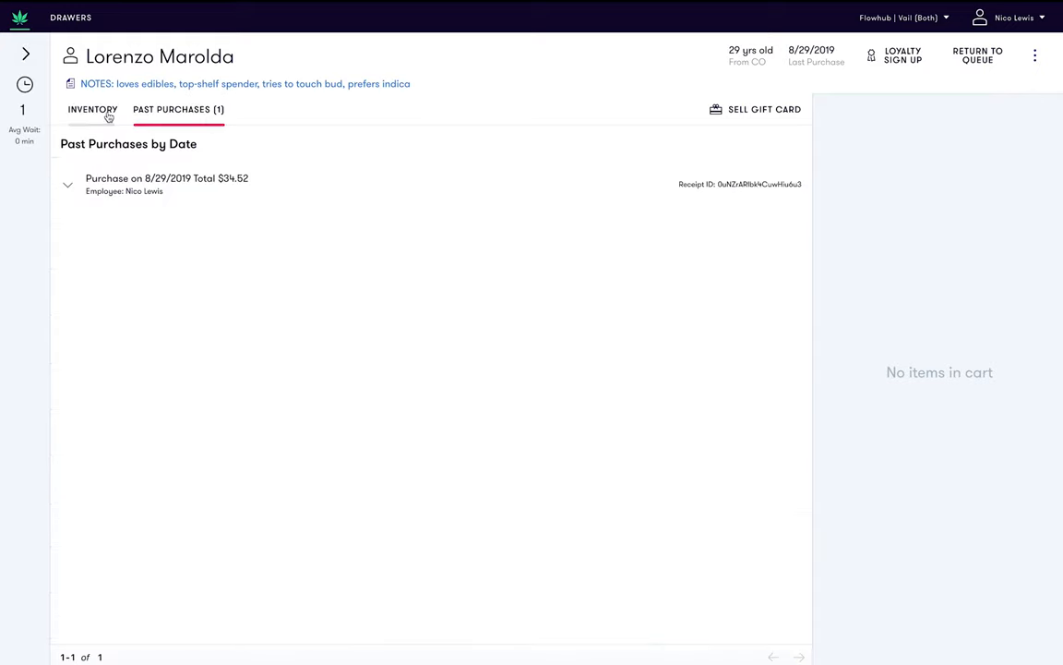
click(92, 109)
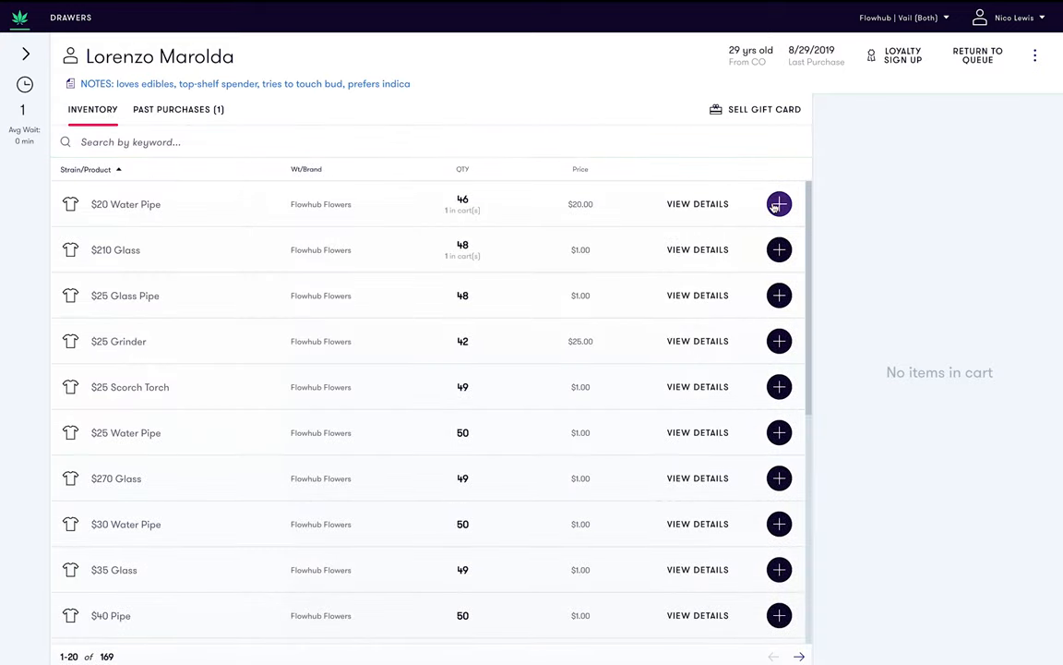
Step: Add the $20 Water Pipe to the cart for $20.52 and sort by Wt/Brand
click(779, 204)
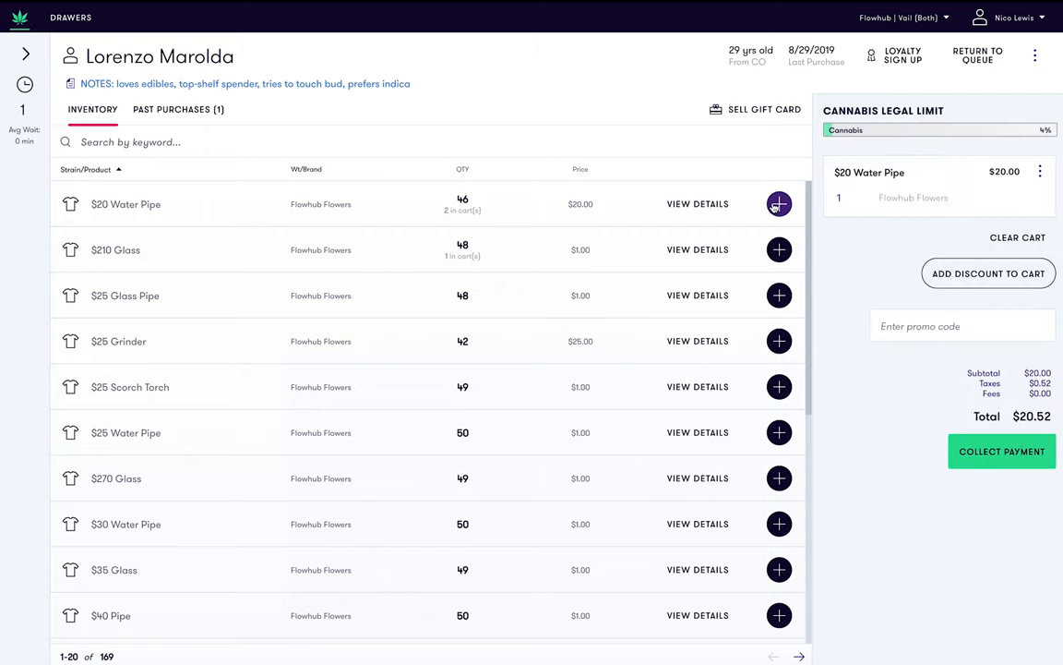
click(84, 169)
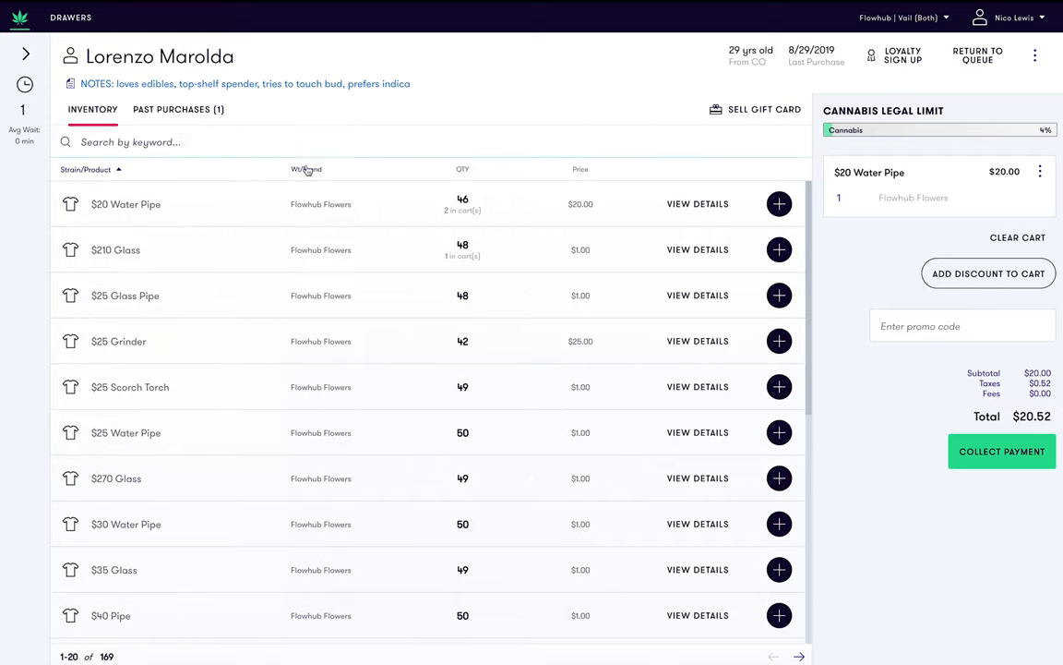
click(309, 168)
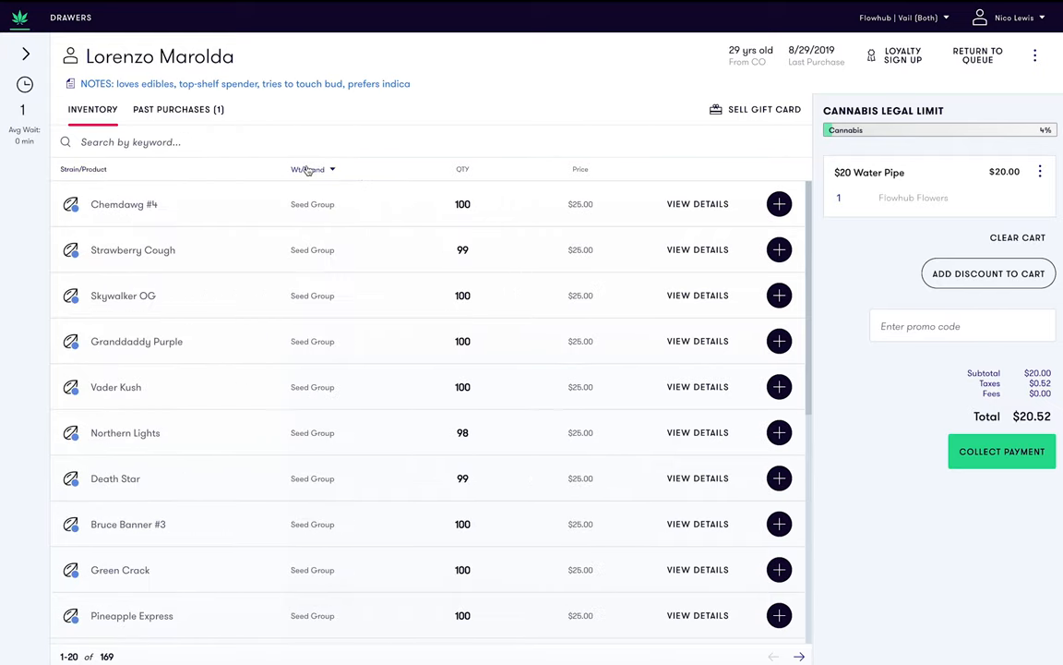
Step: Search inventory for 'gorilla' and add one gram of Gorilla Glue #4 for $34.52
click(129, 142)
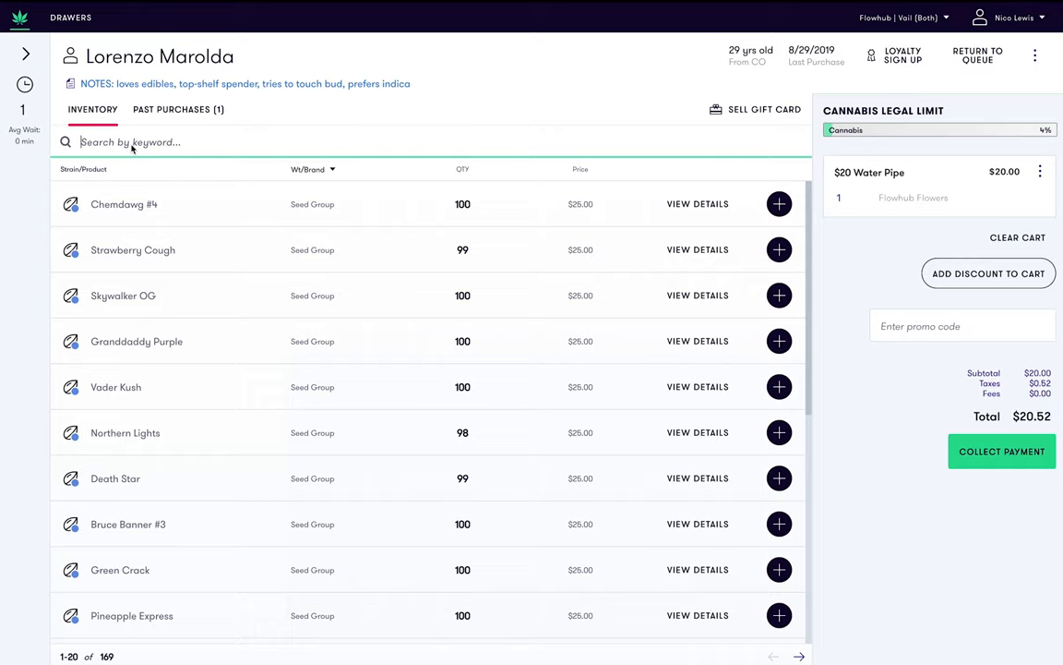
text(gorilla)
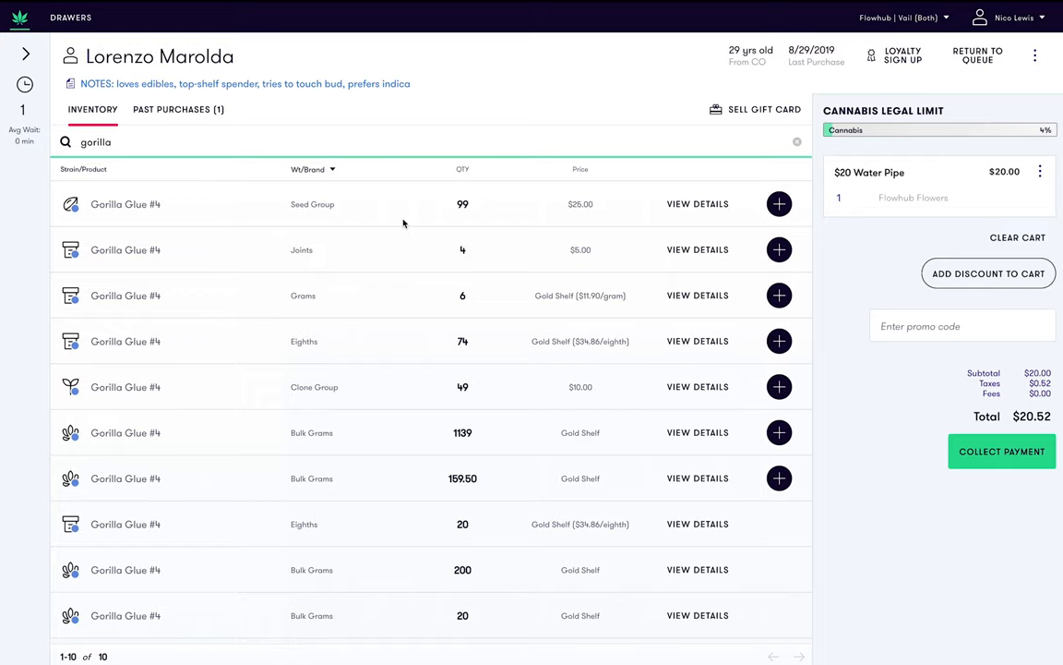
mouse_move(754, 315)
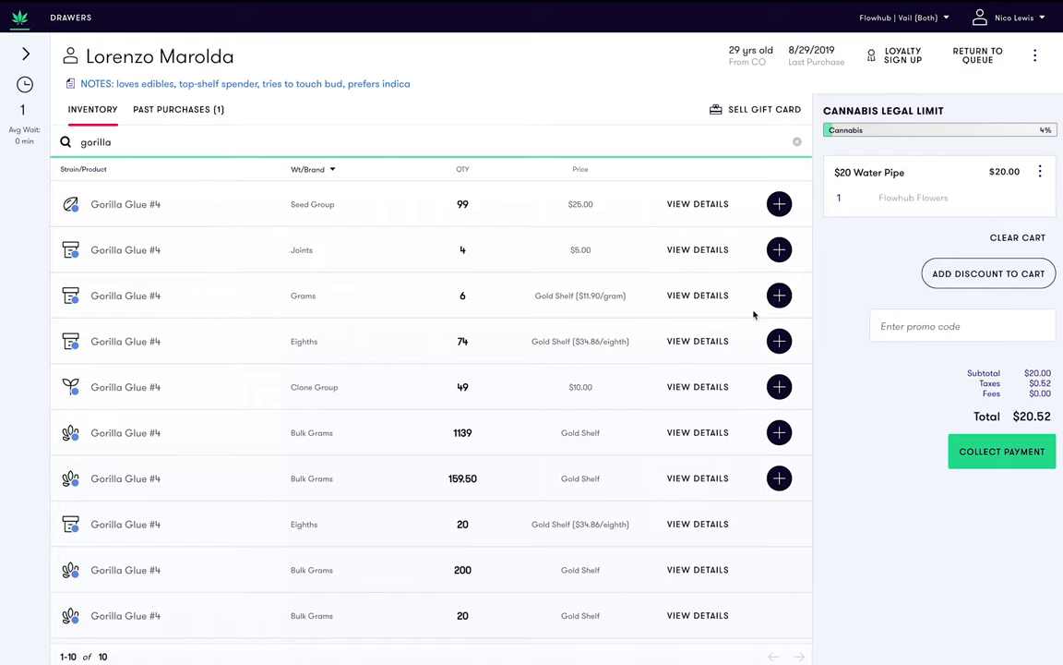
click(779, 295)
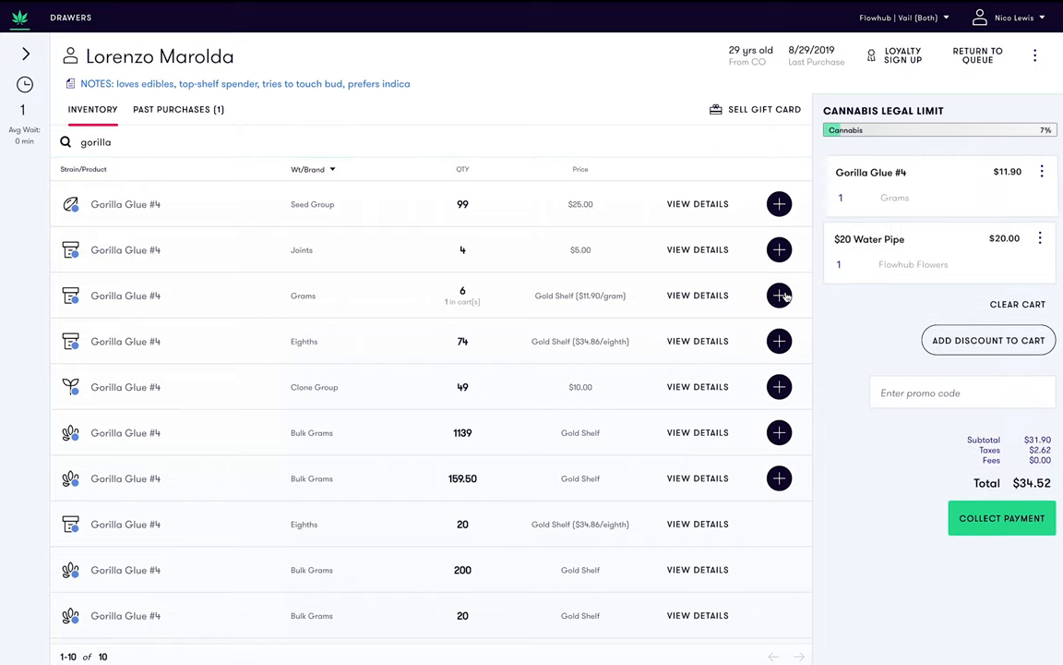
mouse_move(837, 323)
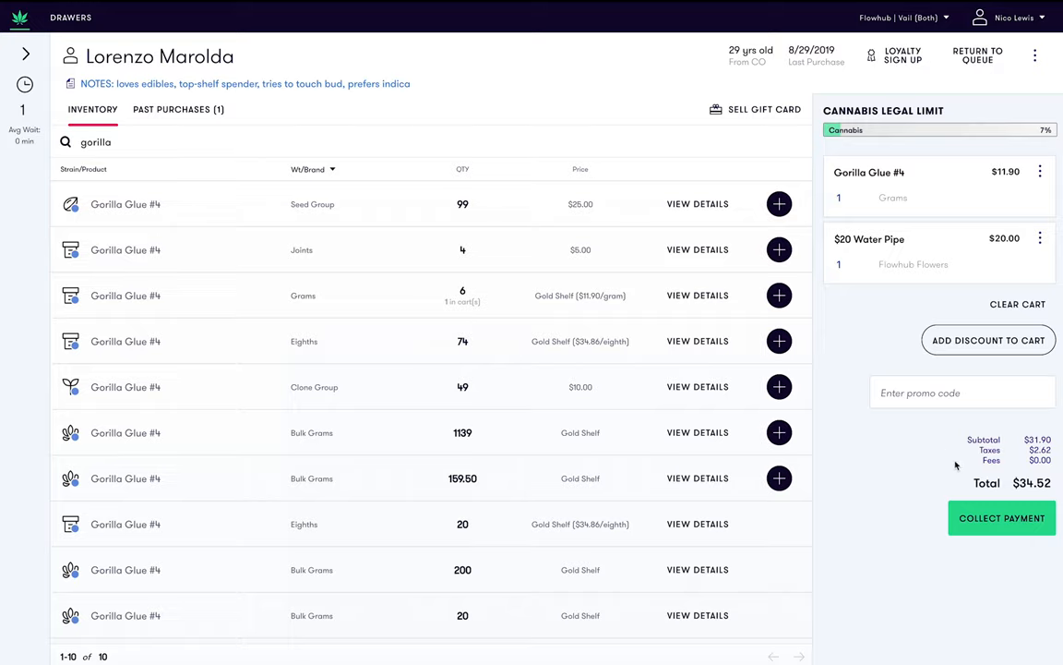
Step: Enter $100 cash against the $34.52 total, leaving $65.48 change owed
click(1002, 517)
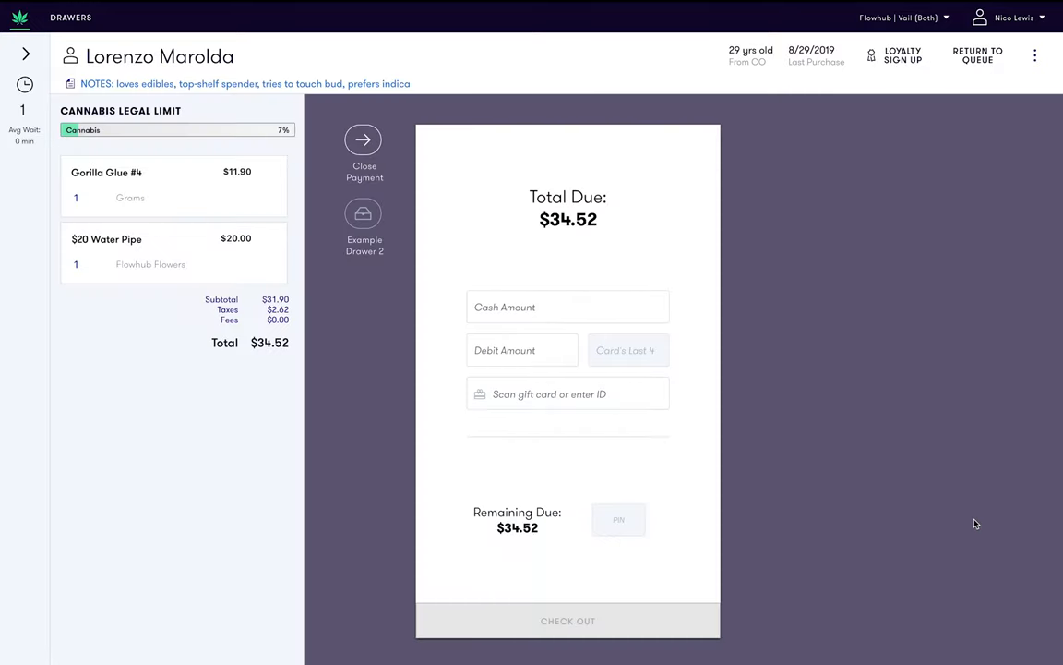
click(568, 306)
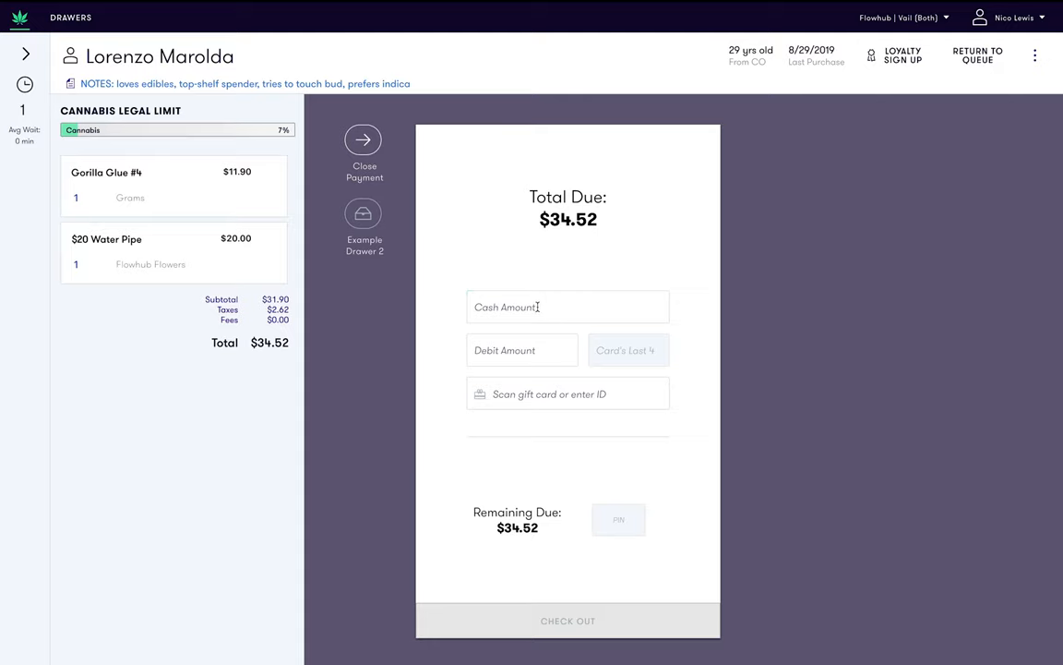
click(566, 306)
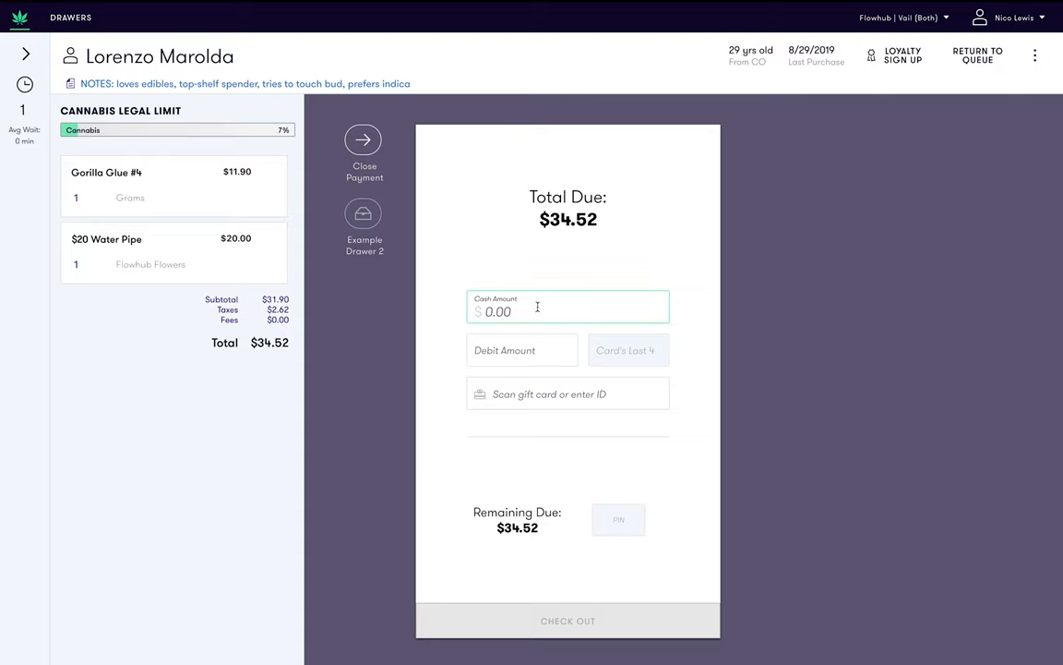
text(1)
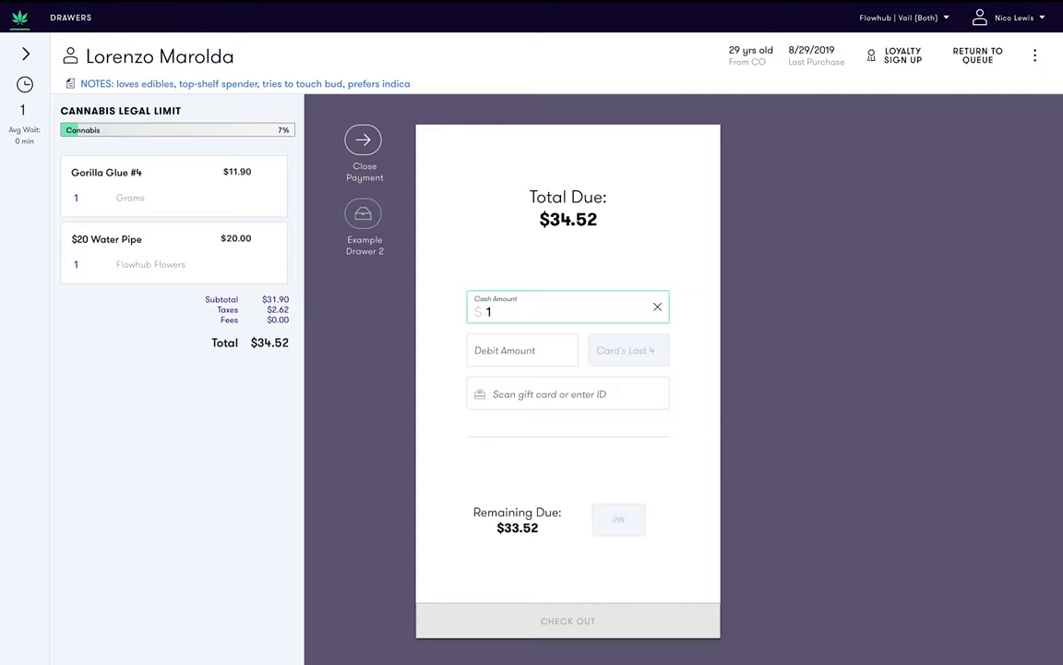
text(00)
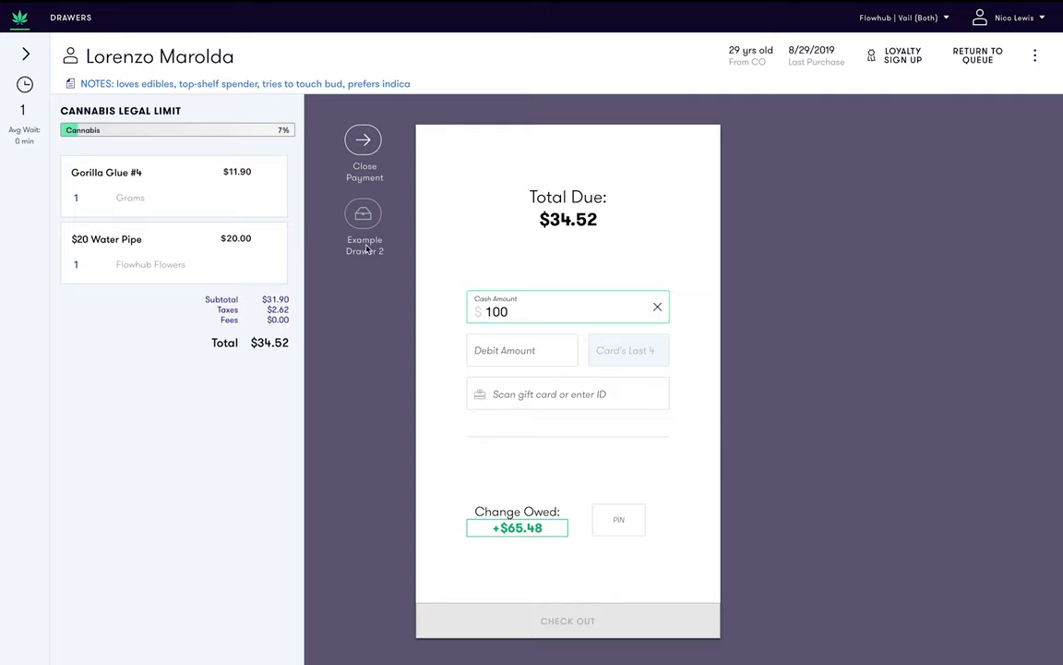
mouse_move(390, 211)
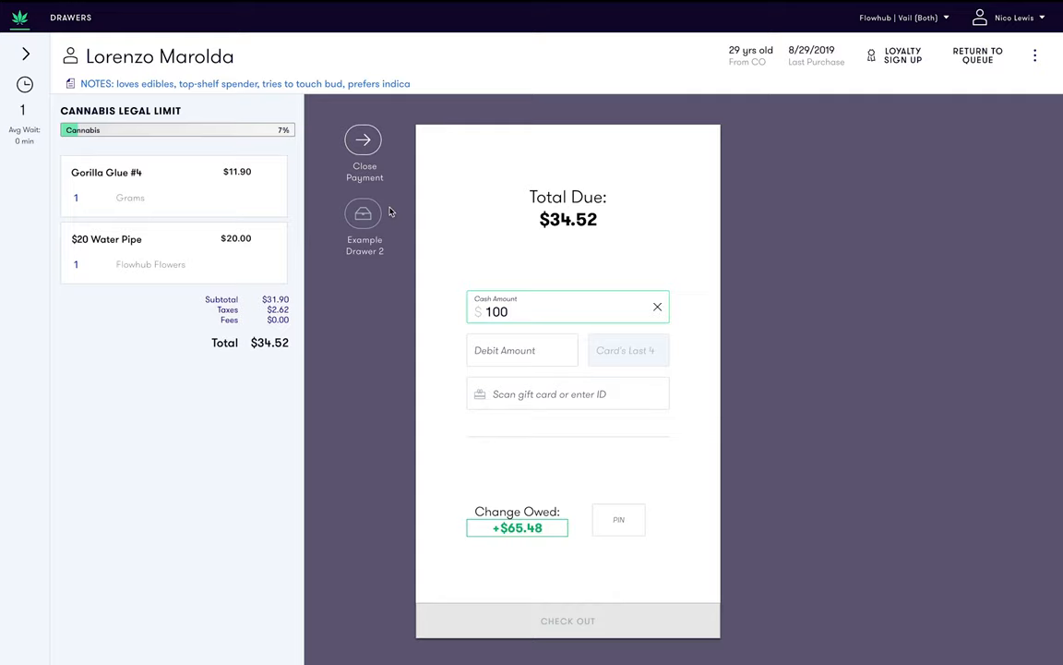
mouse_move(374, 300)
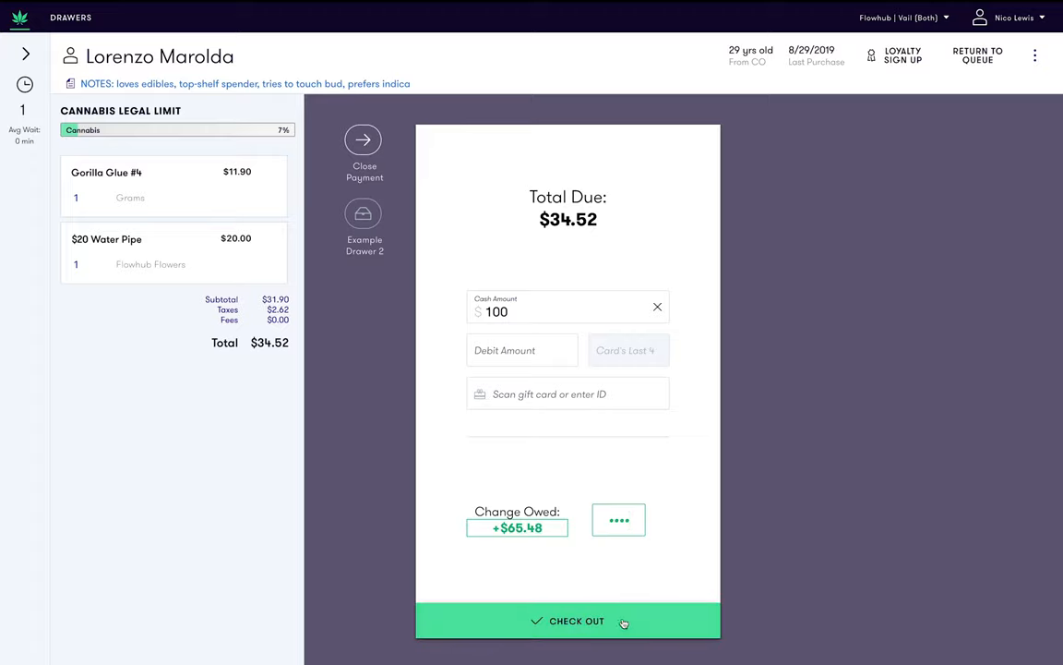
Step: Check out the order and dismiss the $65.48 change-due dialog with Done
click(580, 621)
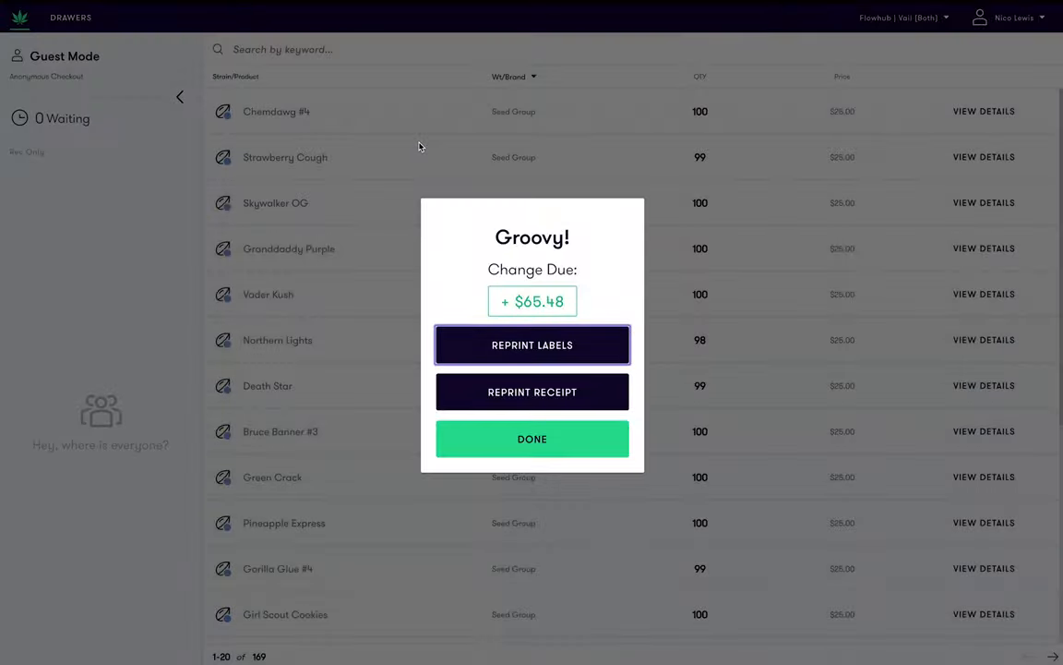
mouse_move(481, 260)
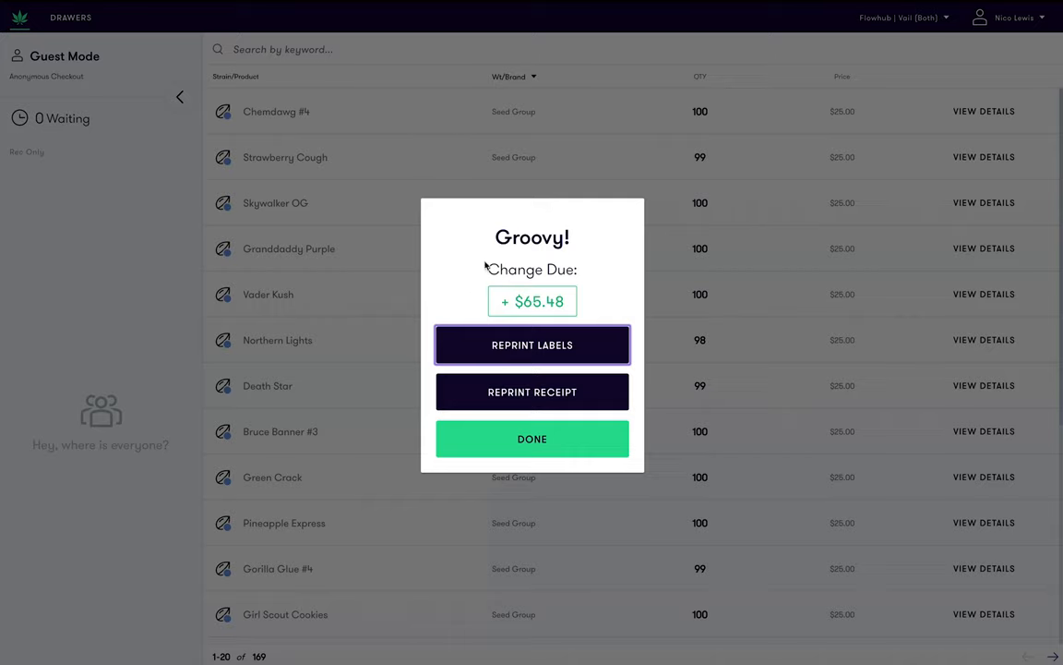
mouse_move(473, 336)
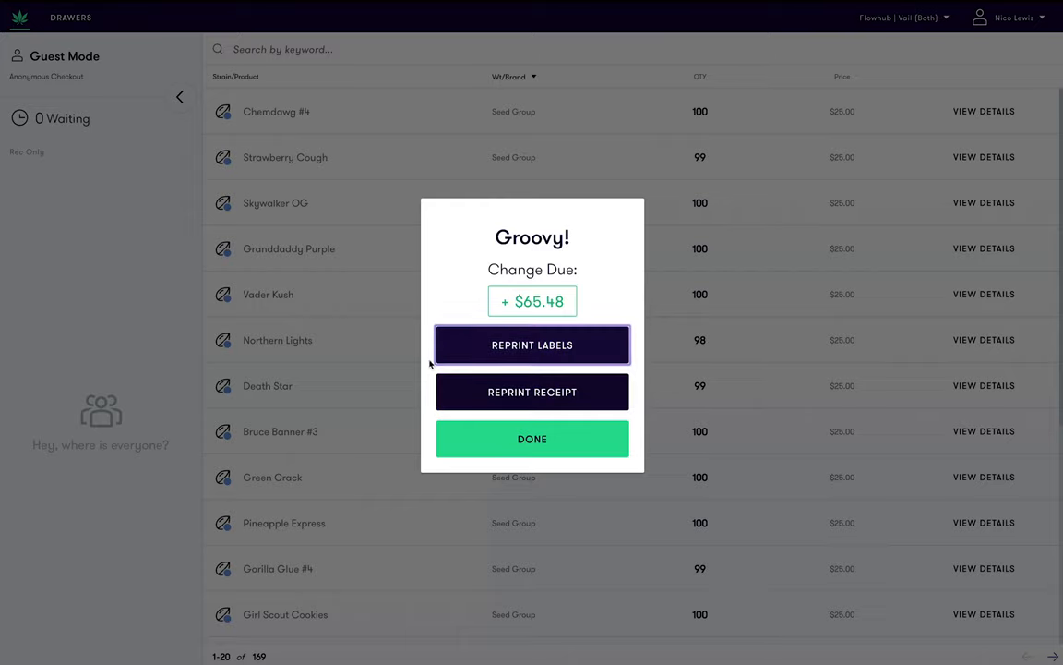
mouse_move(452, 438)
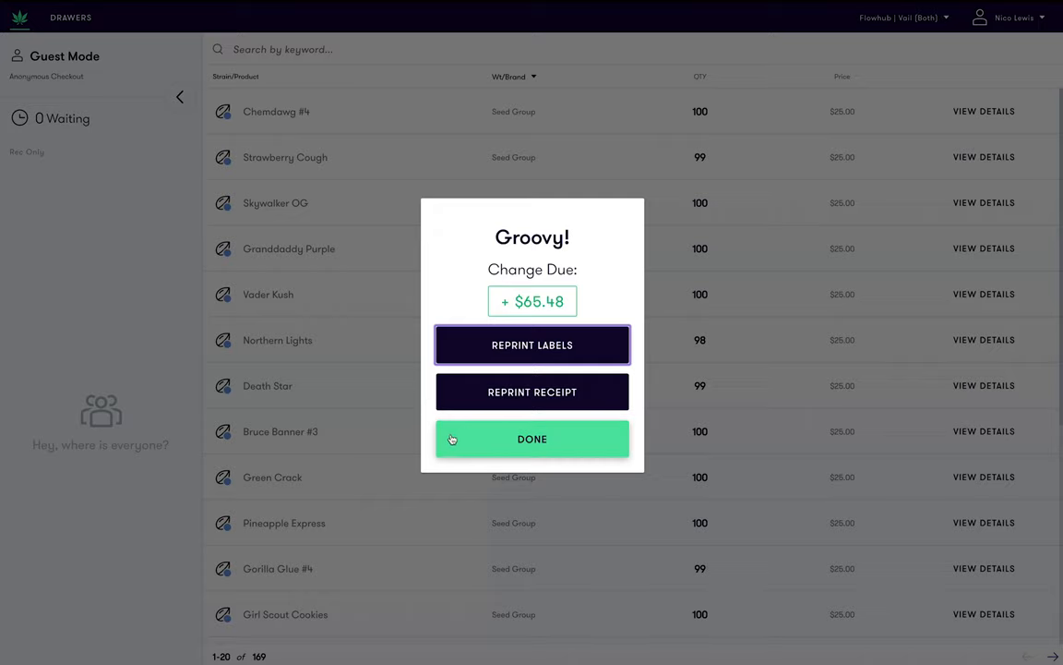
click(532, 438)
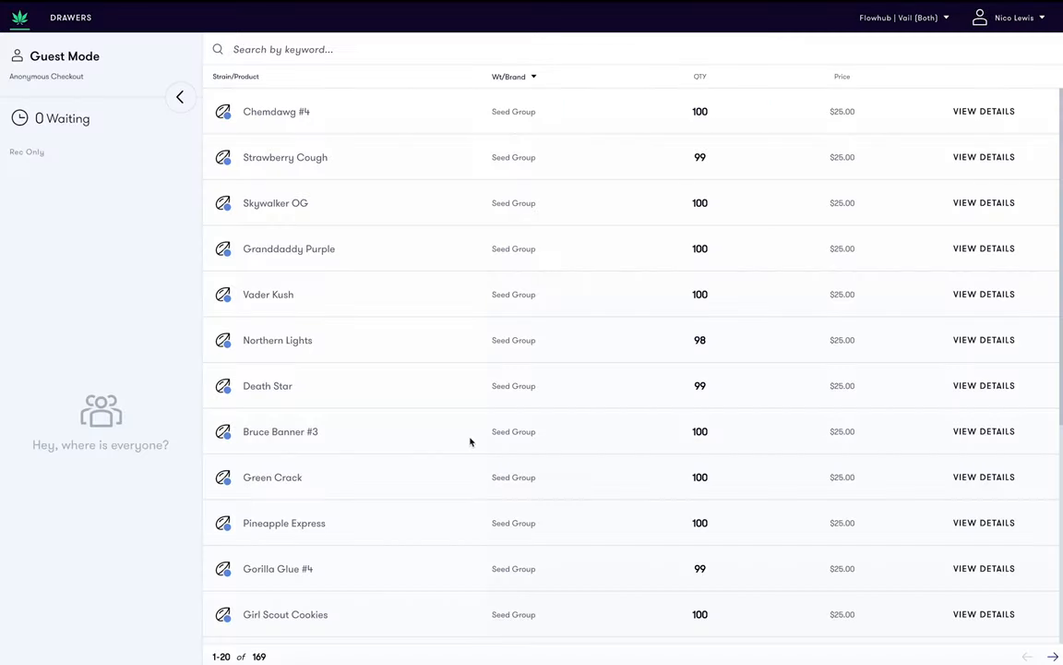